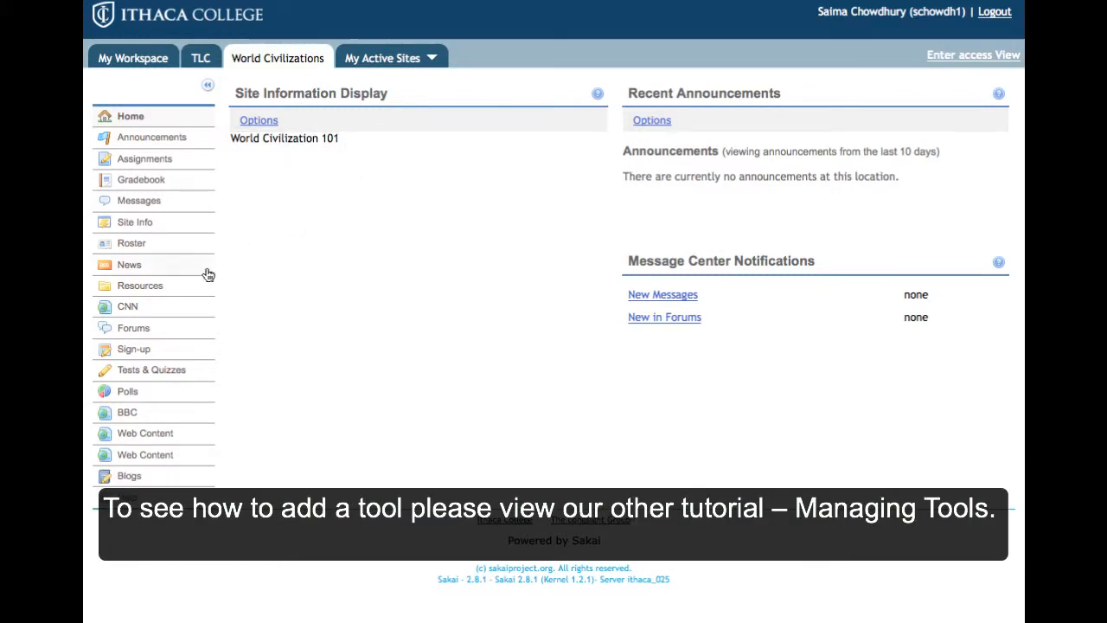
{"action": "mouse_move", "coordinate": [170, 353]}
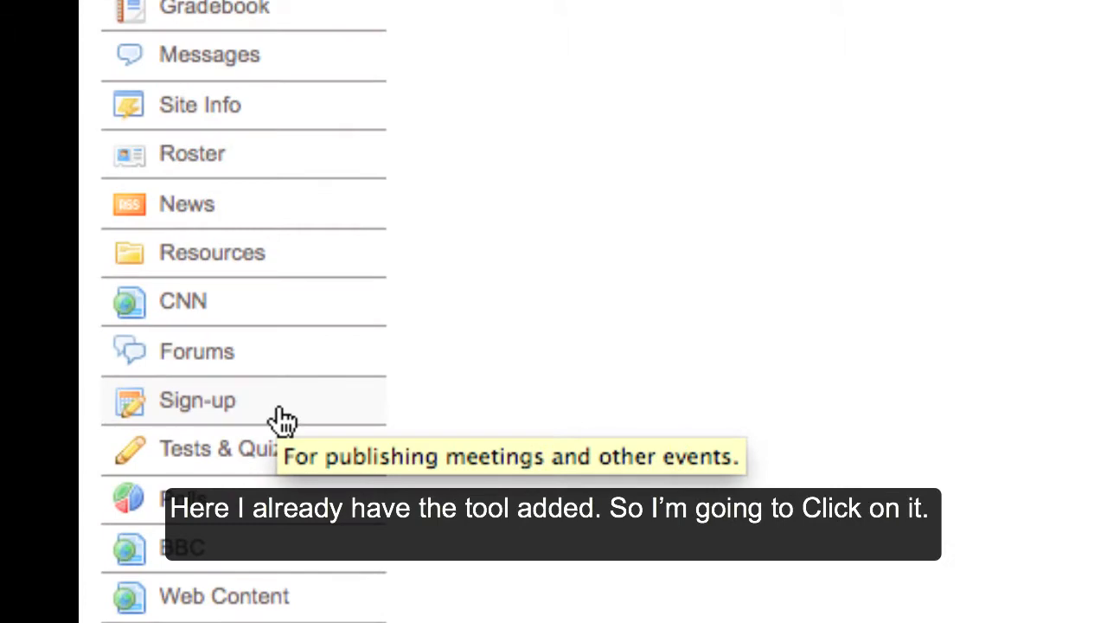
Step: Start a new meeting in the World Civilizations site's Sign-up tool
{"action": "left_click", "coordinate": [198, 402]}
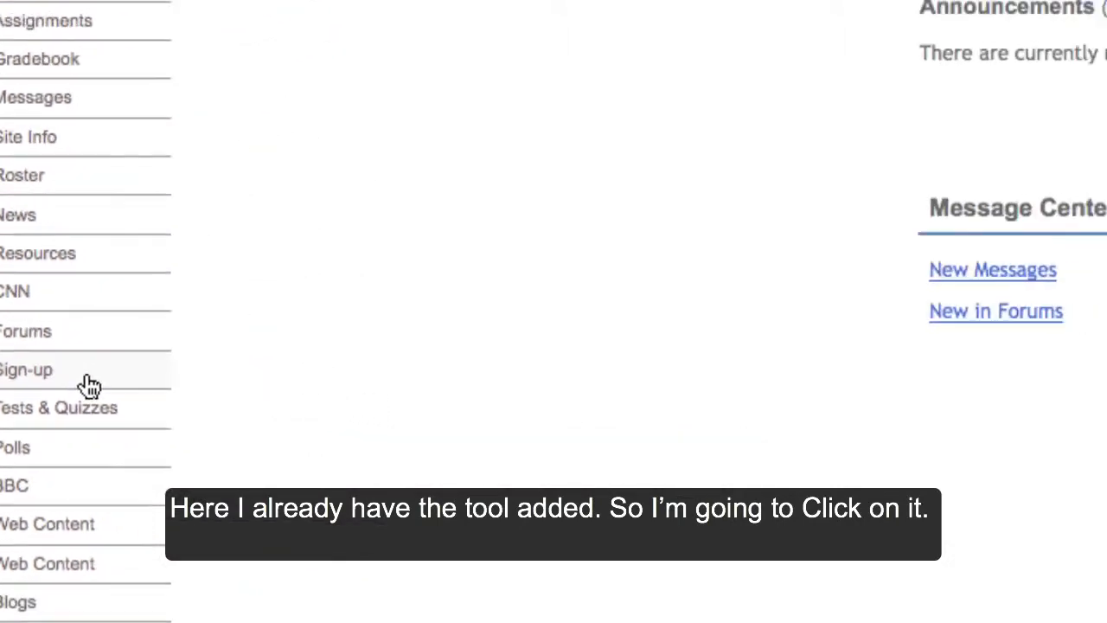
{"action": "left_click", "coordinate": [27, 372]}
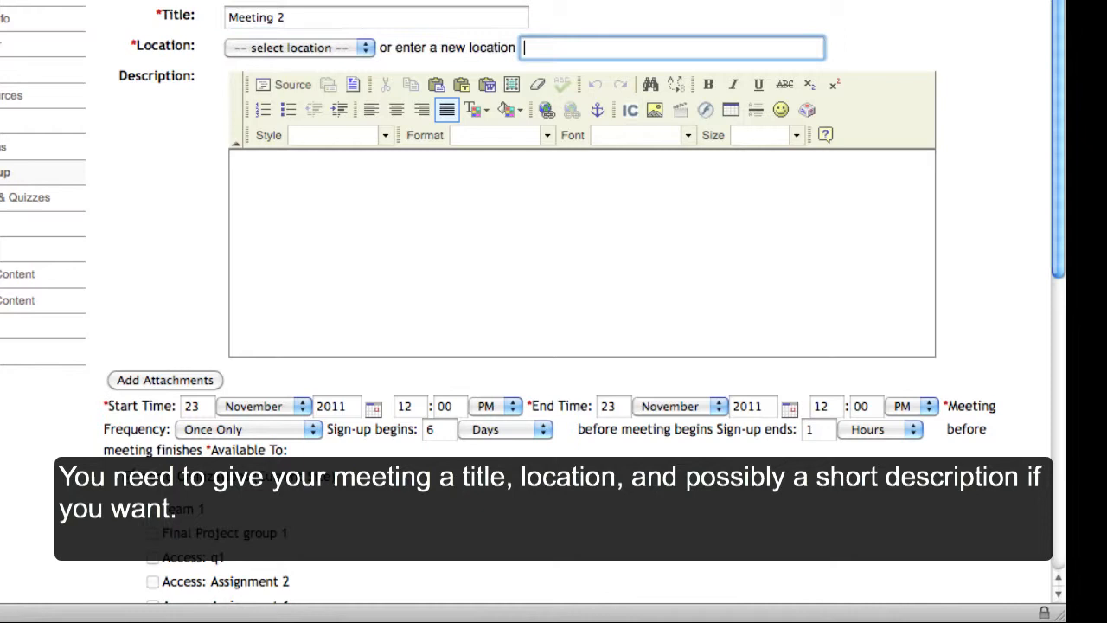
Step: Enter location 'Here' with a short description and a 1 PM start time
{"action": "type", "text": "Here"}
{"action": "left_click", "coordinate": [581, 252]}
{"action": "type", "text": "Hi."}
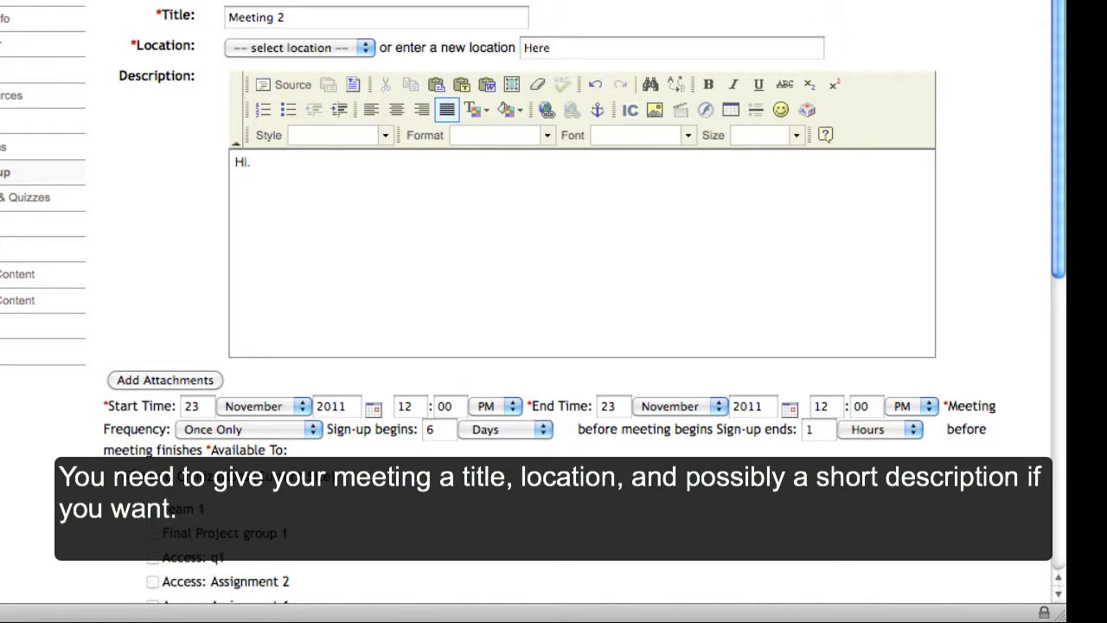
{"action": "left_click", "coordinate": [197, 405]}
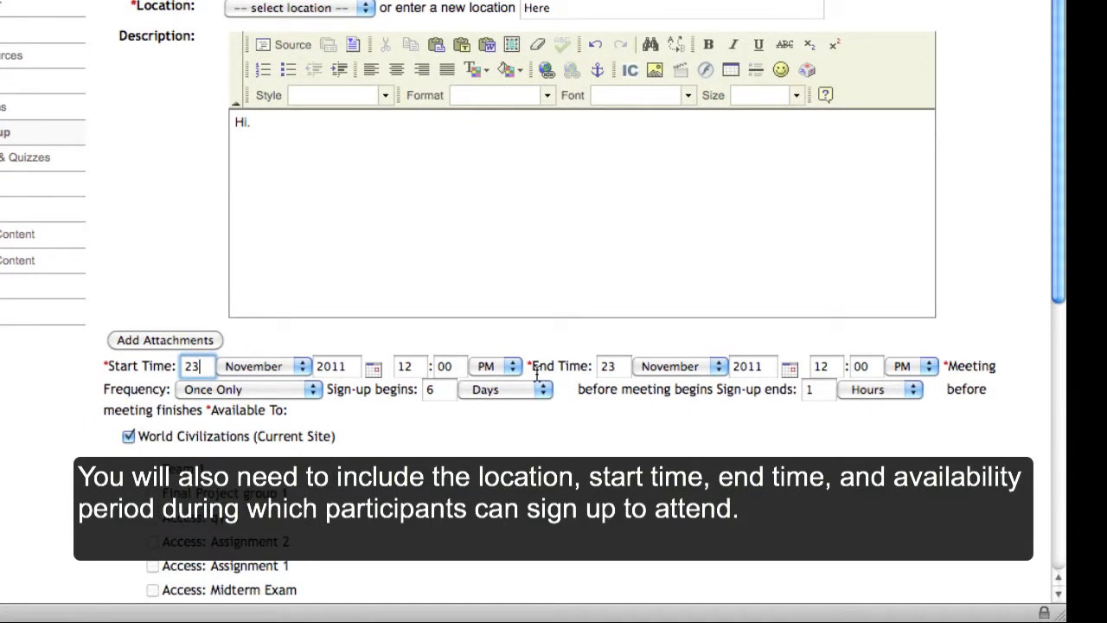
{"action": "left_click", "coordinate": [409, 367]}
{"action": "type", "text": "1"}
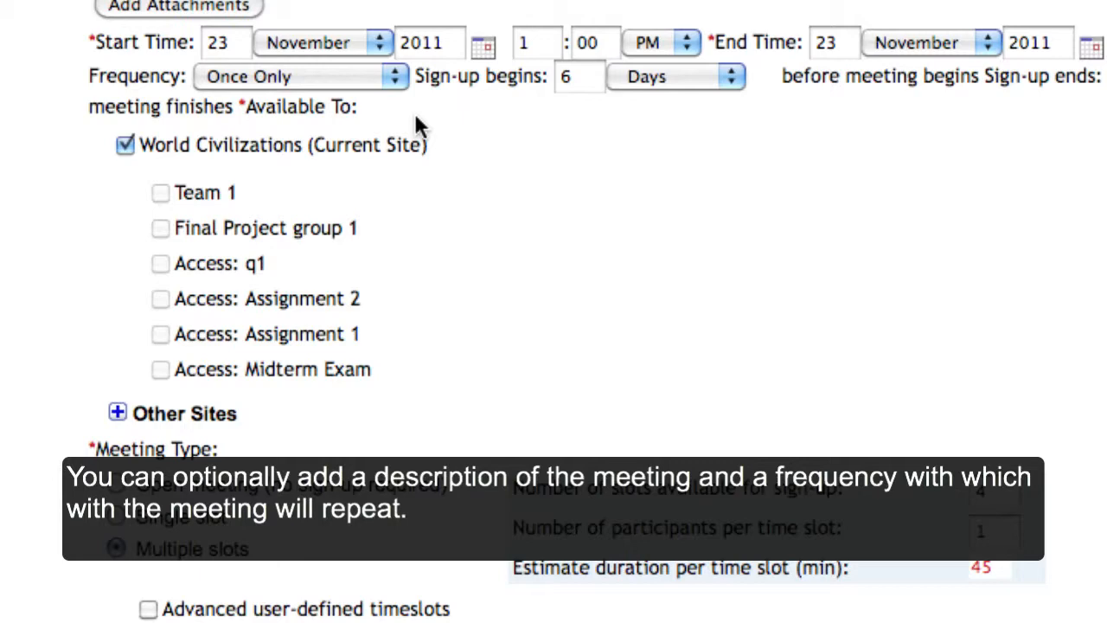
{"action": "left_click", "coordinate": [298, 76]}
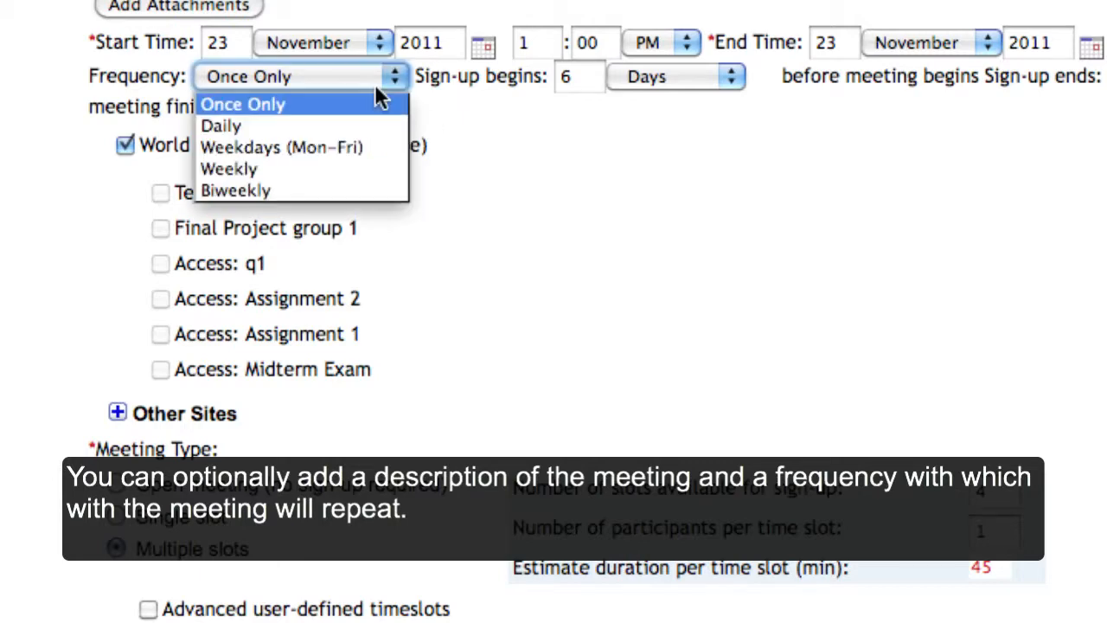
{"action": "mouse_move", "coordinate": [464, 135]}
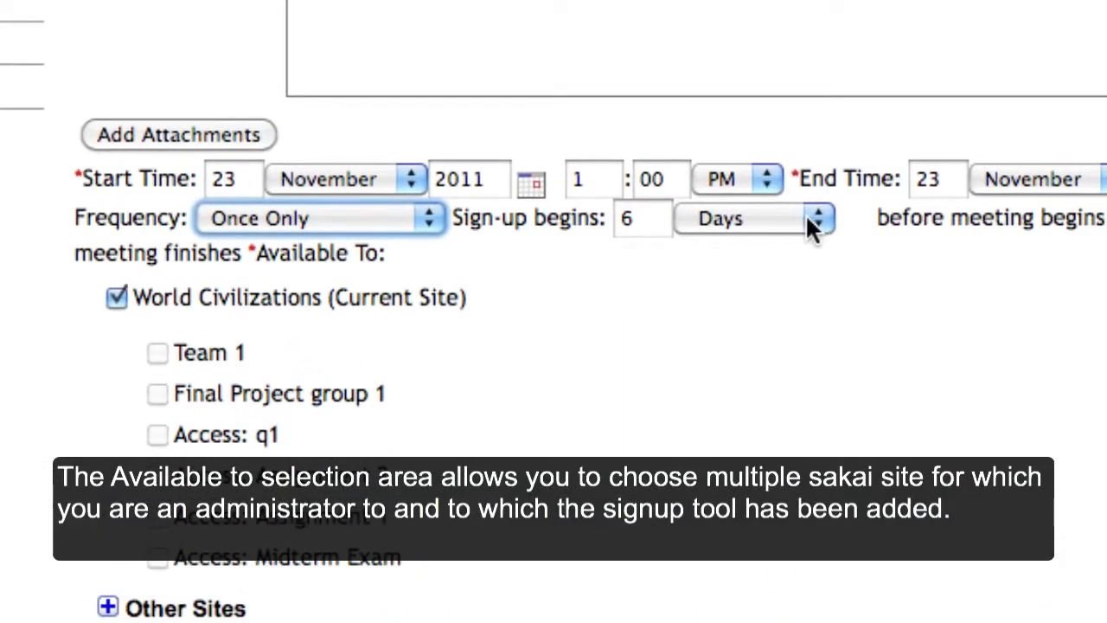
Step: Set sign-up to begin now and pick the multiple-slot meeting type
{"action": "left_click", "coordinate": [815, 218]}
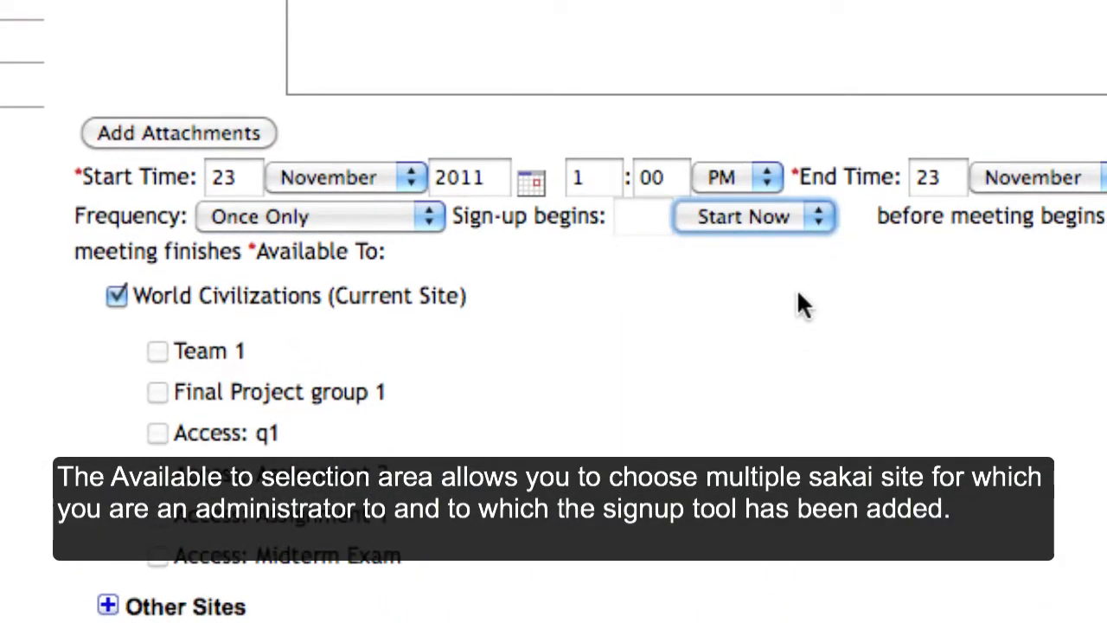
{"action": "scroll", "scroll_direction": "down", "scroll_amount": 3}
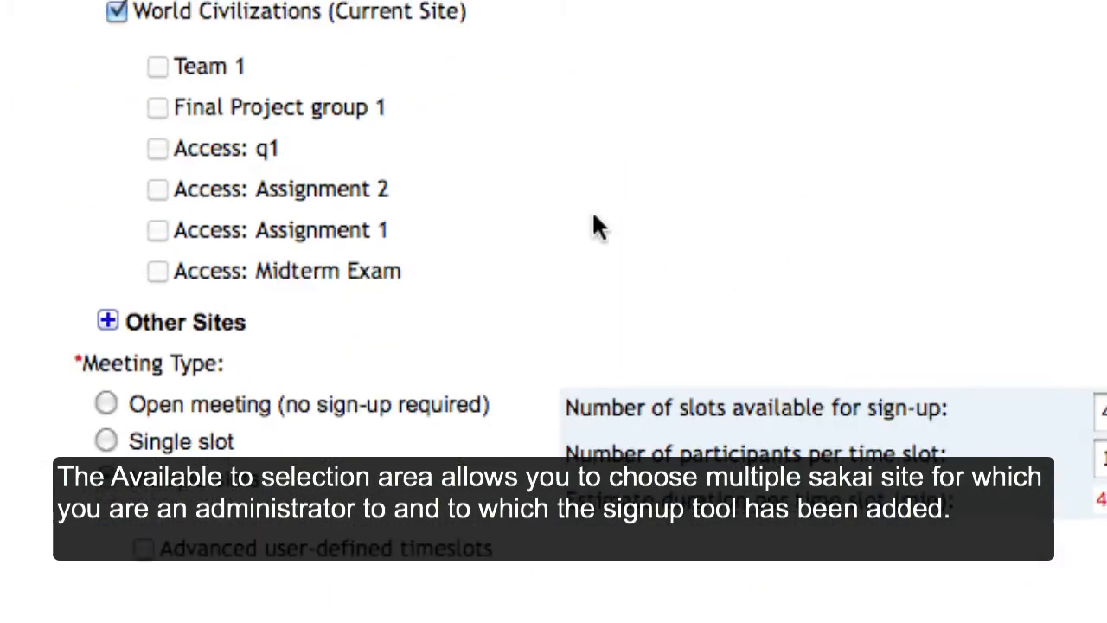
{"action": "mouse_move", "coordinate": [192, 238]}
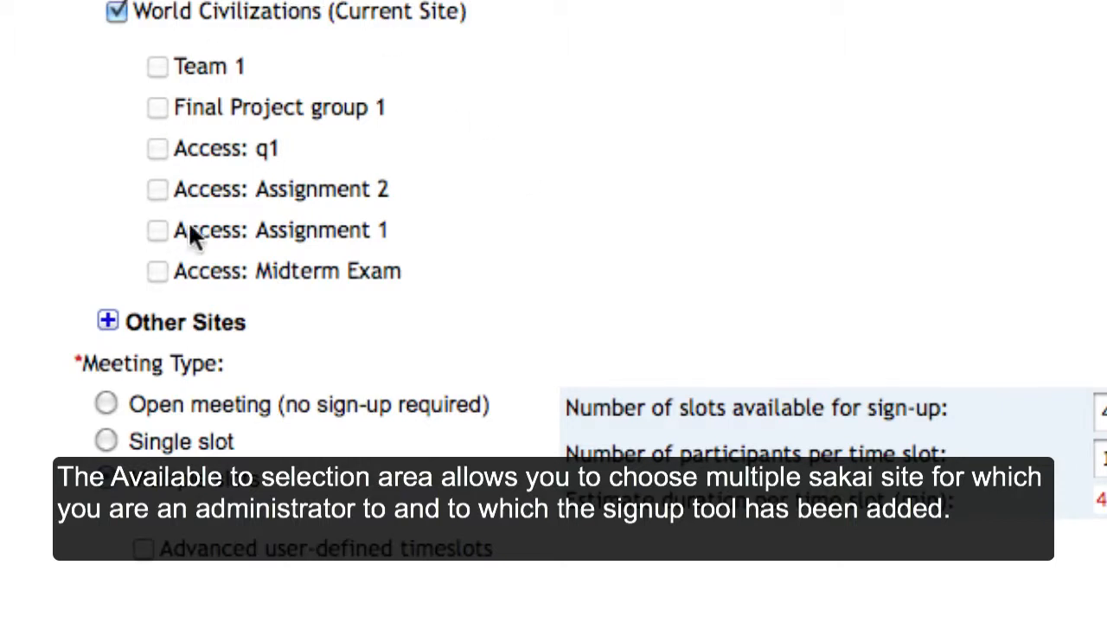
{"action": "mouse_move", "coordinate": [388, 86]}
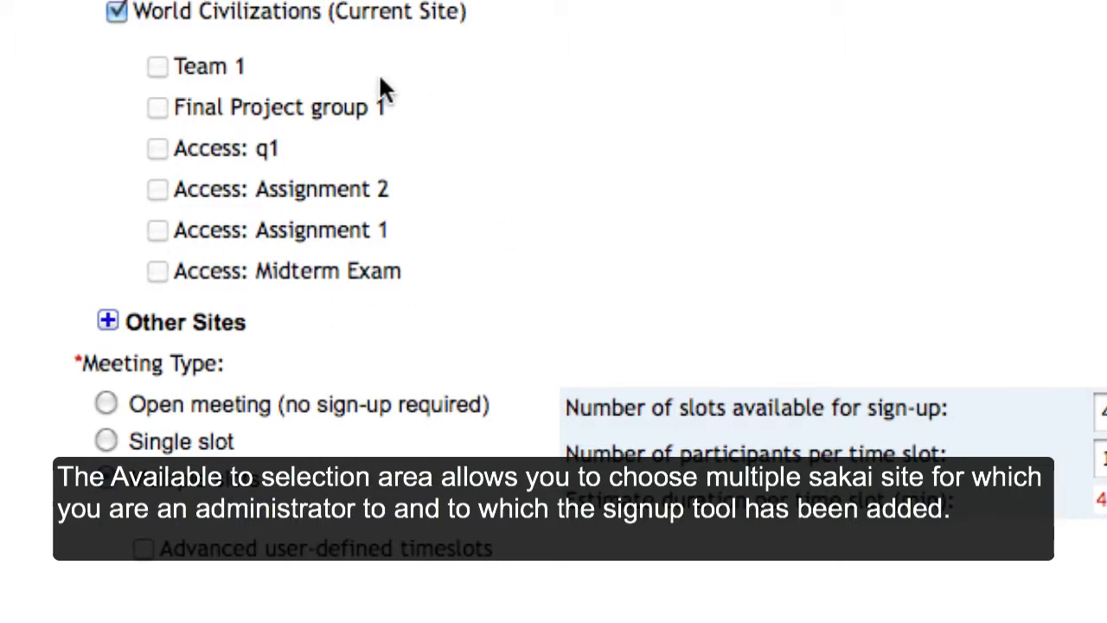
{"action": "left_click", "coordinate": [107, 477]}
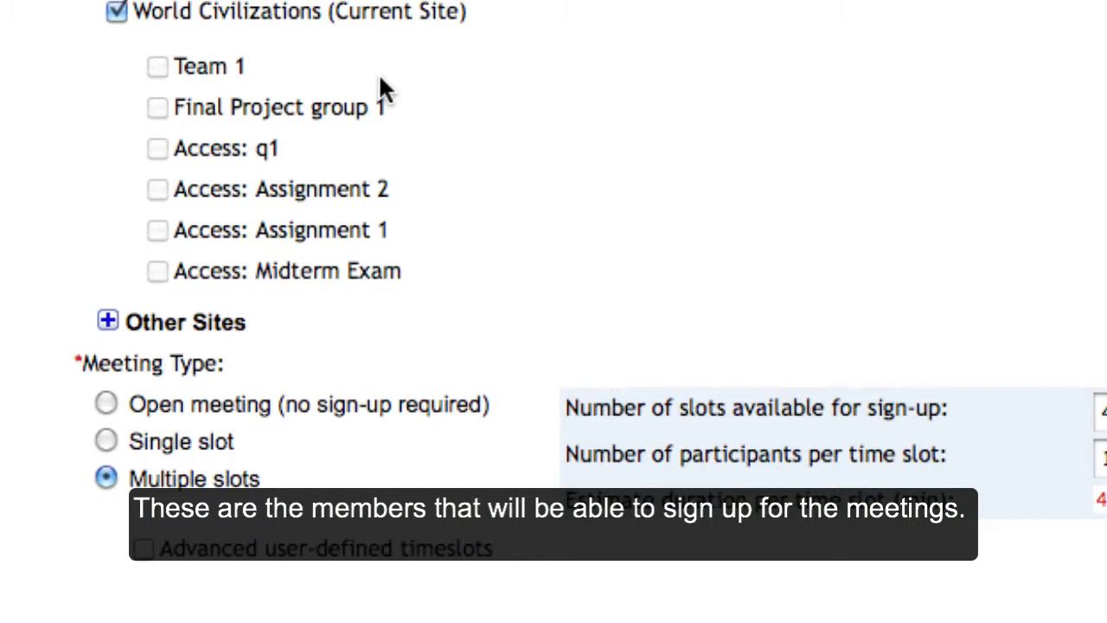
{"action": "mouse_move", "coordinate": [360, 130]}
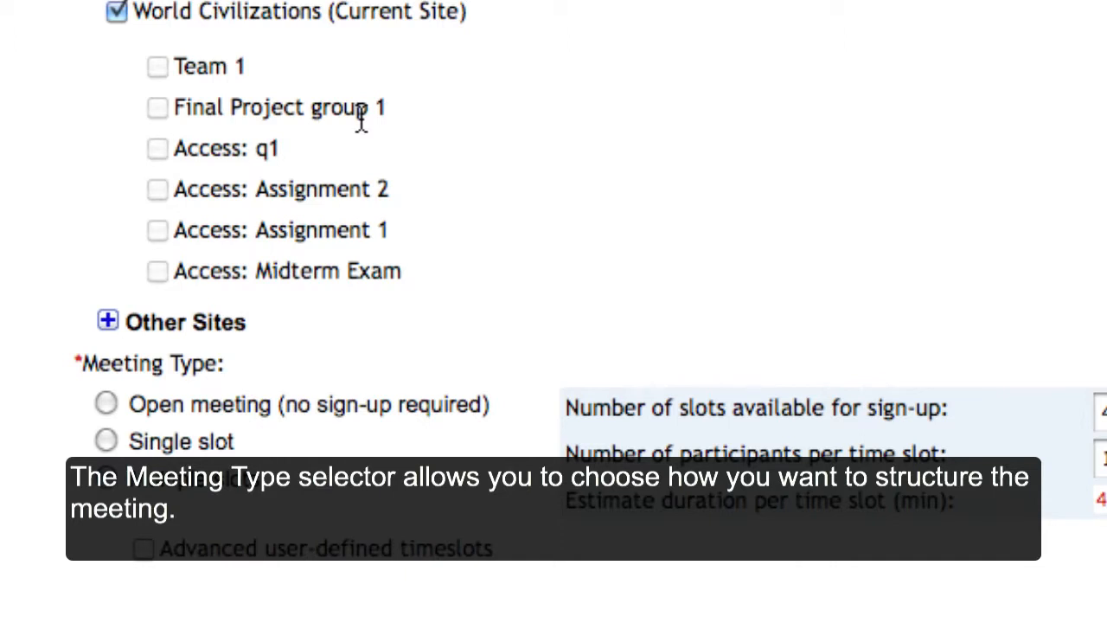
{"action": "mouse_move", "coordinate": [263, 457]}
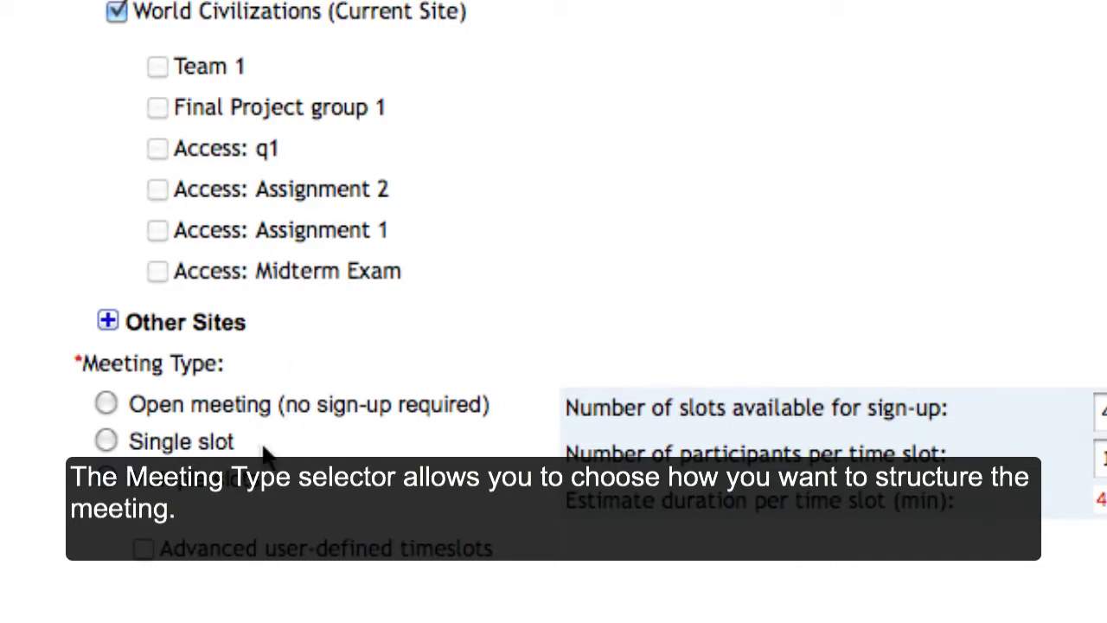
Step: Compare meeting types, keep Multiple slots and continue to the publishing summary
{"action": "left_click", "coordinate": [105, 334]}
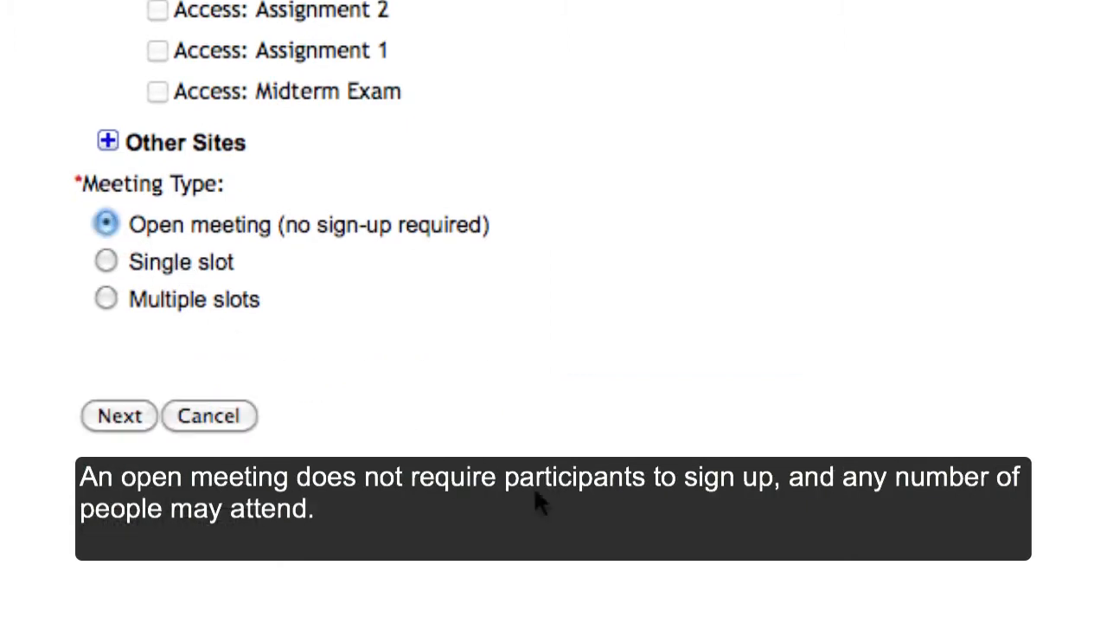
{"action": "mouse_move", "coordinate": [577, 516]}
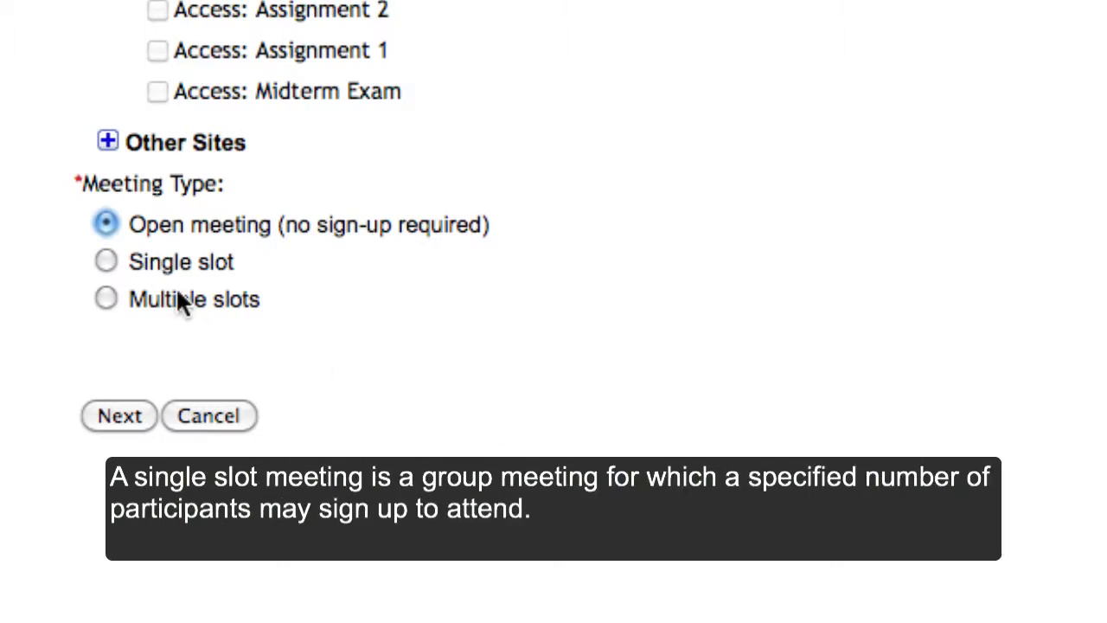
{"action": "left_click", "coordinate": [106, 260]}
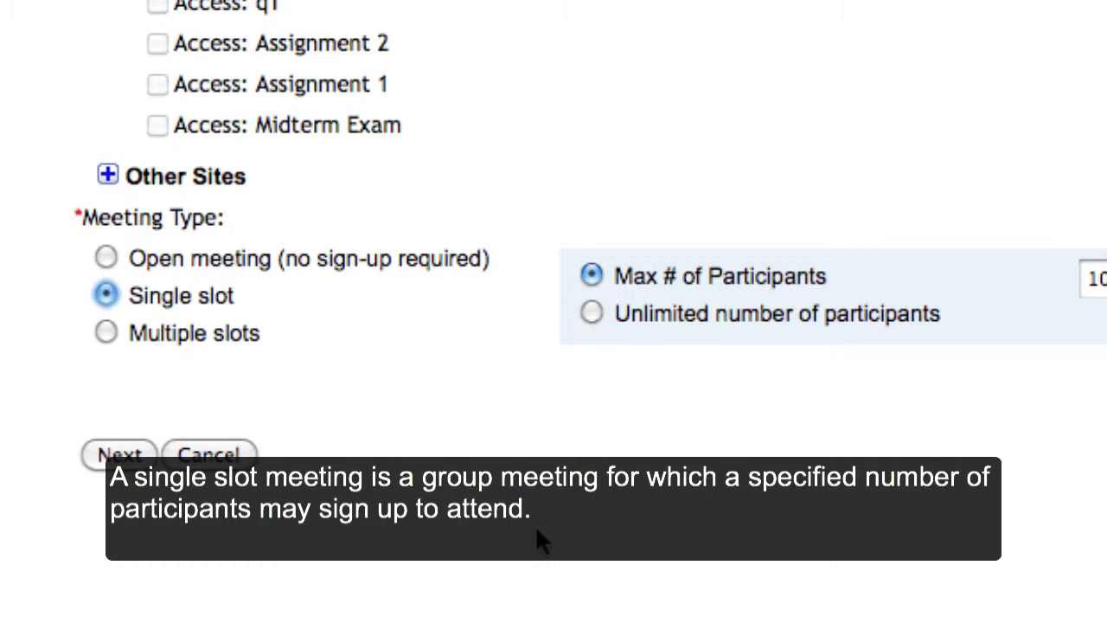
{"action": "mouse_move", "coordinate": [810, 343]}
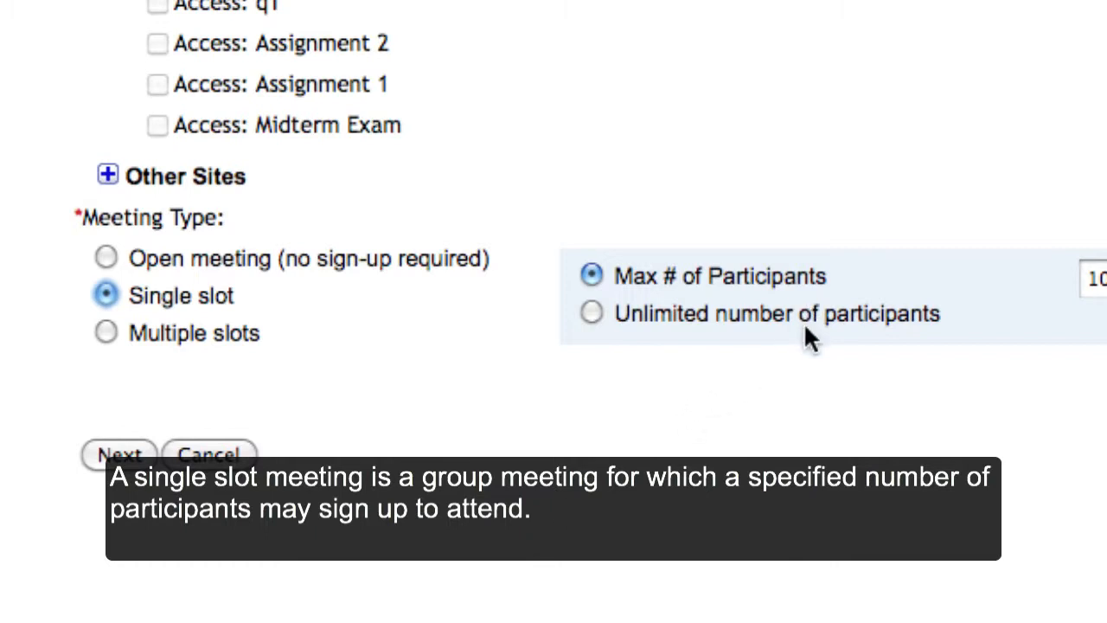
{"action": "mouse_move", "coordinate": [181, 349]}
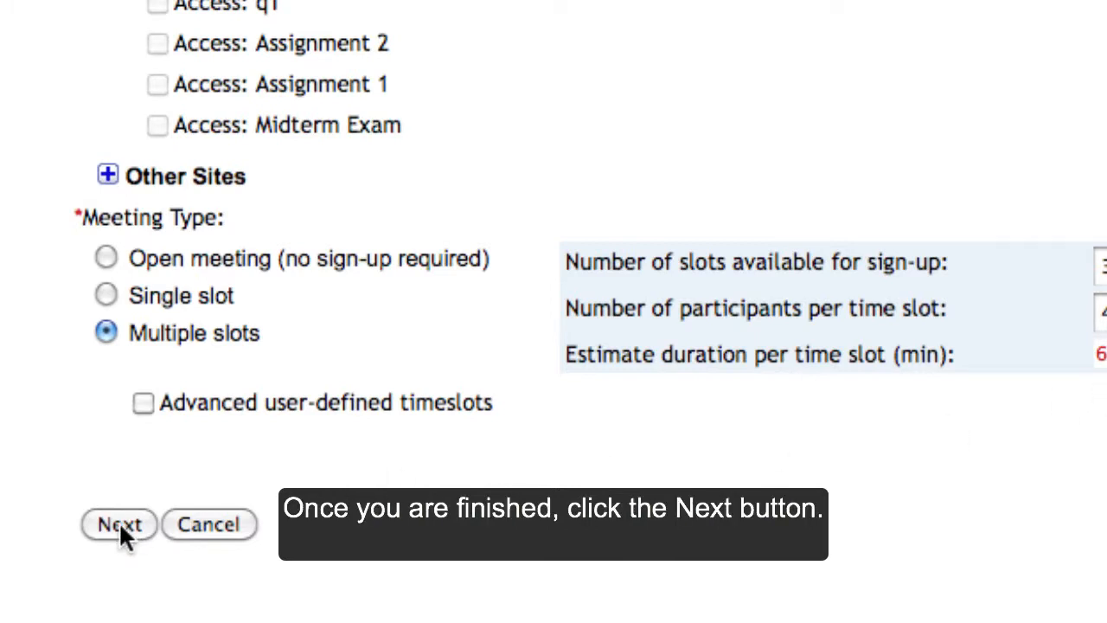
{"action": "left_click", "coordinate": [117, 526]}
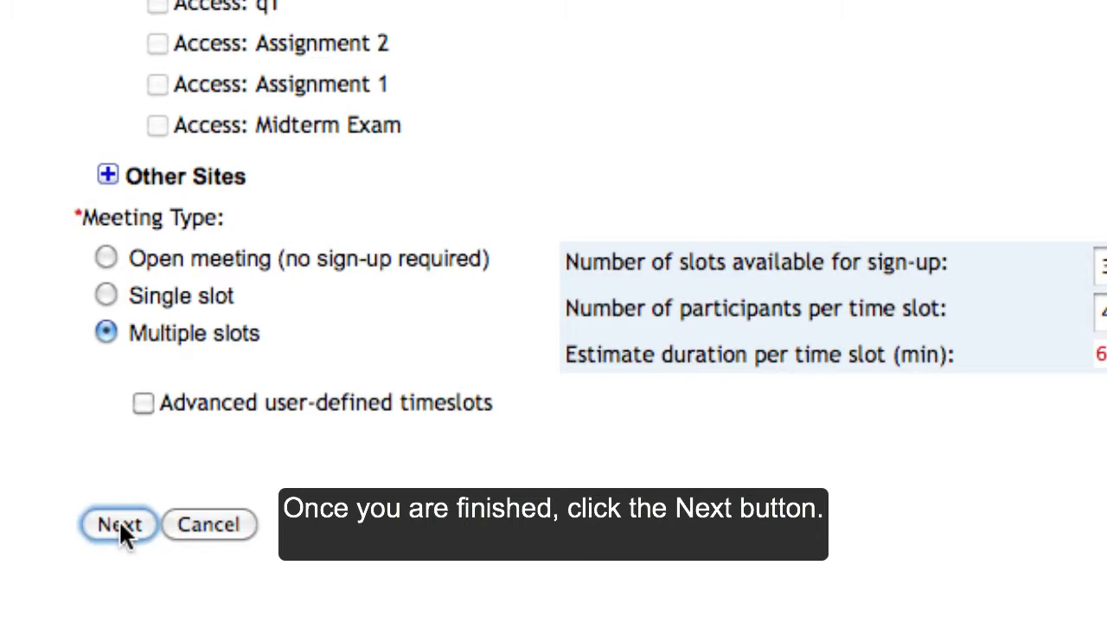
{"action": "left_click", "coordinate": [118, 526]}
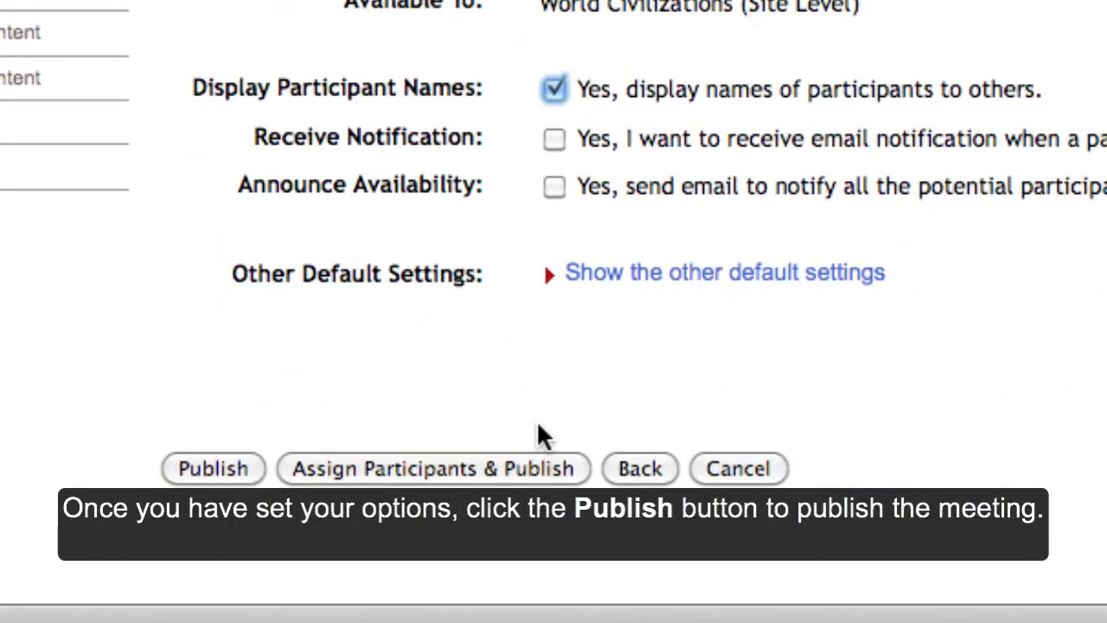
{"action": "mouse_move", "coordinate": [190, 494]}
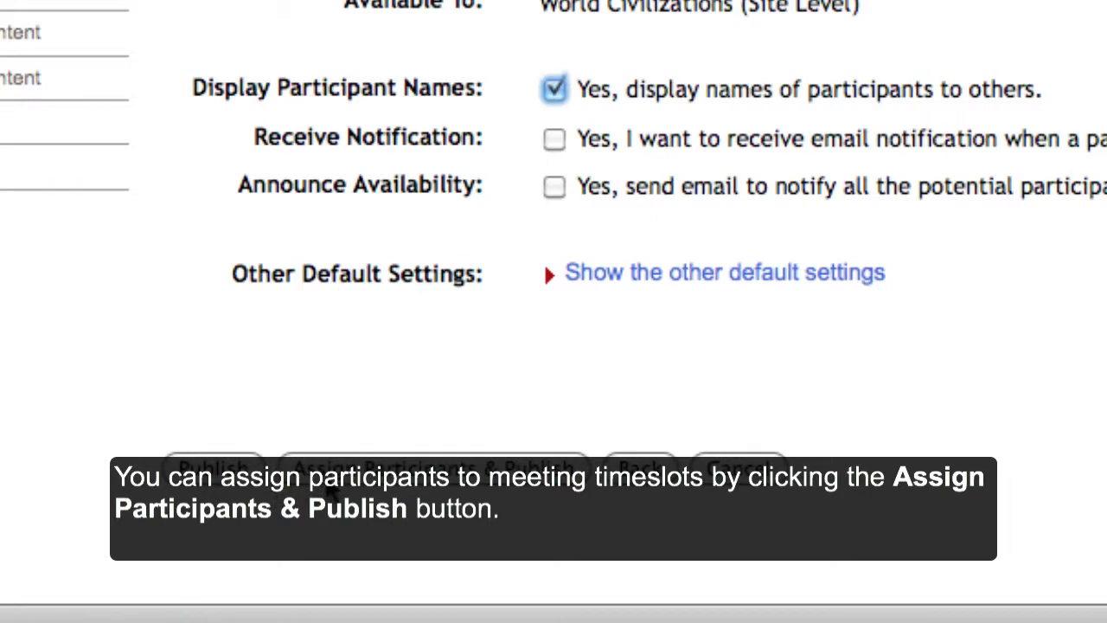
Step: Assign a participant to the 2–3 PM slot and publish Meeting 2
{"action": "left_click", "coordinate": [424, 464]}
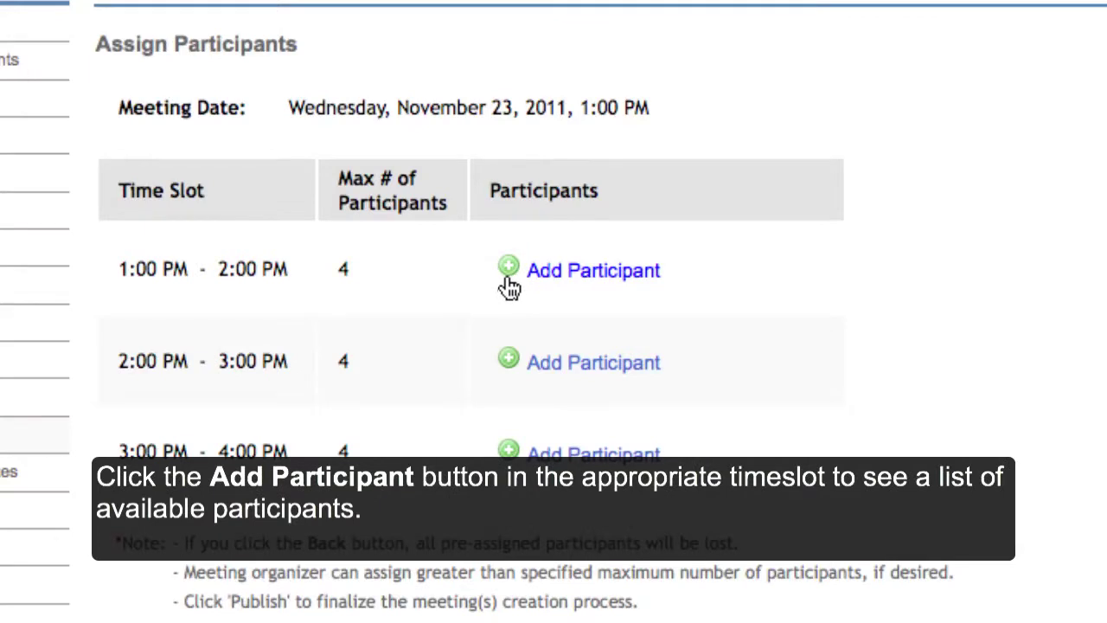
{"action": "left_click", "coordinate": [507, 270]}
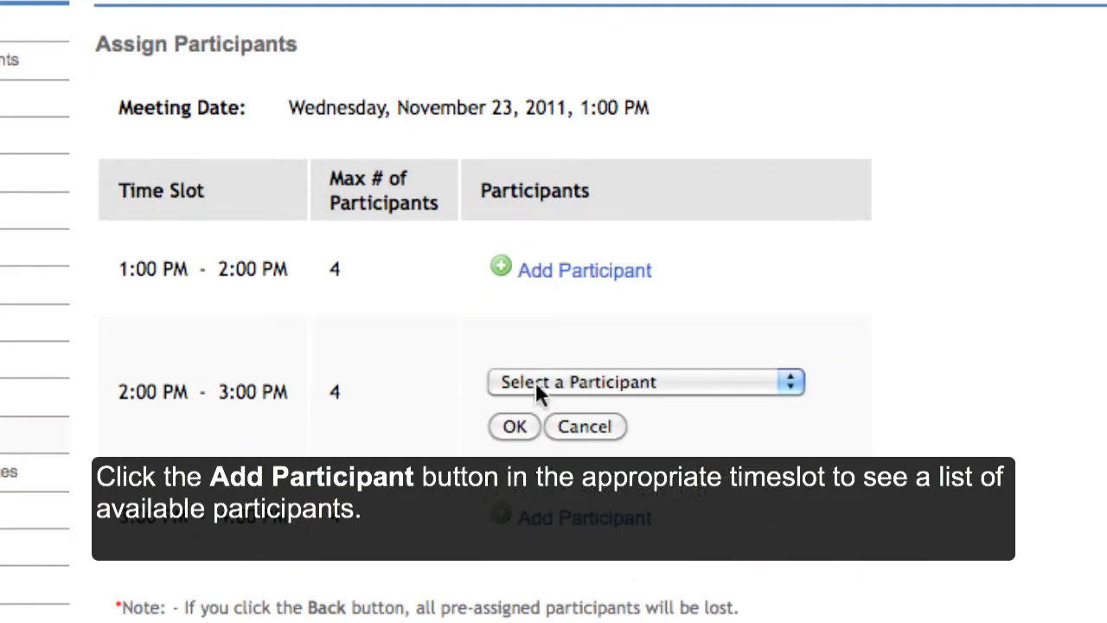
{"action": "left_click", "coordinate": [647, 383]}
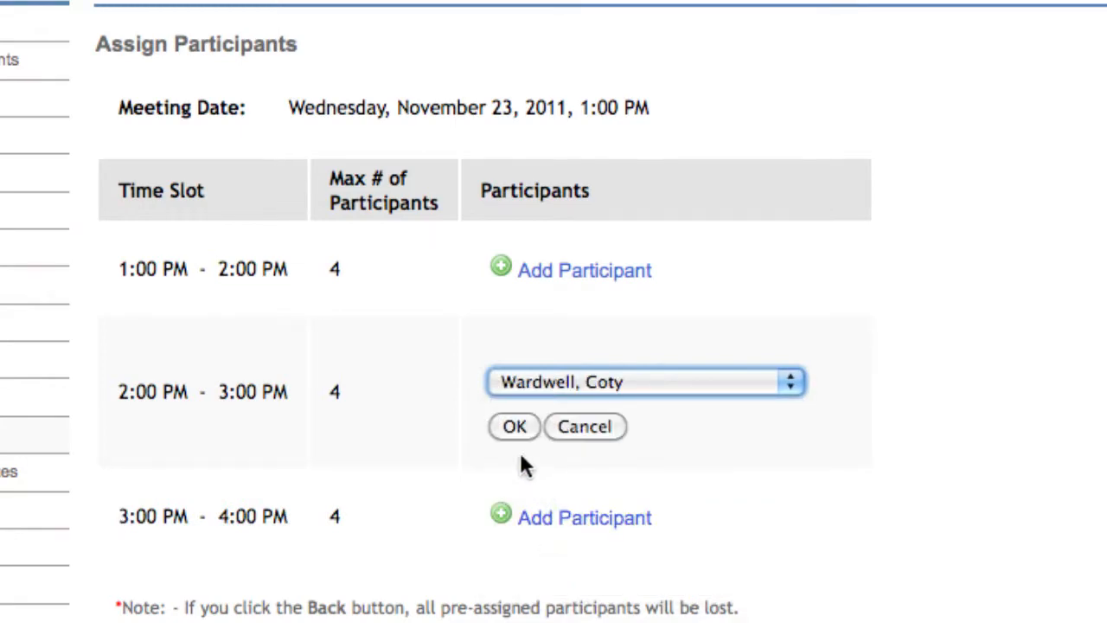
{"action": "left_click", "coordinate": [512, 426]}
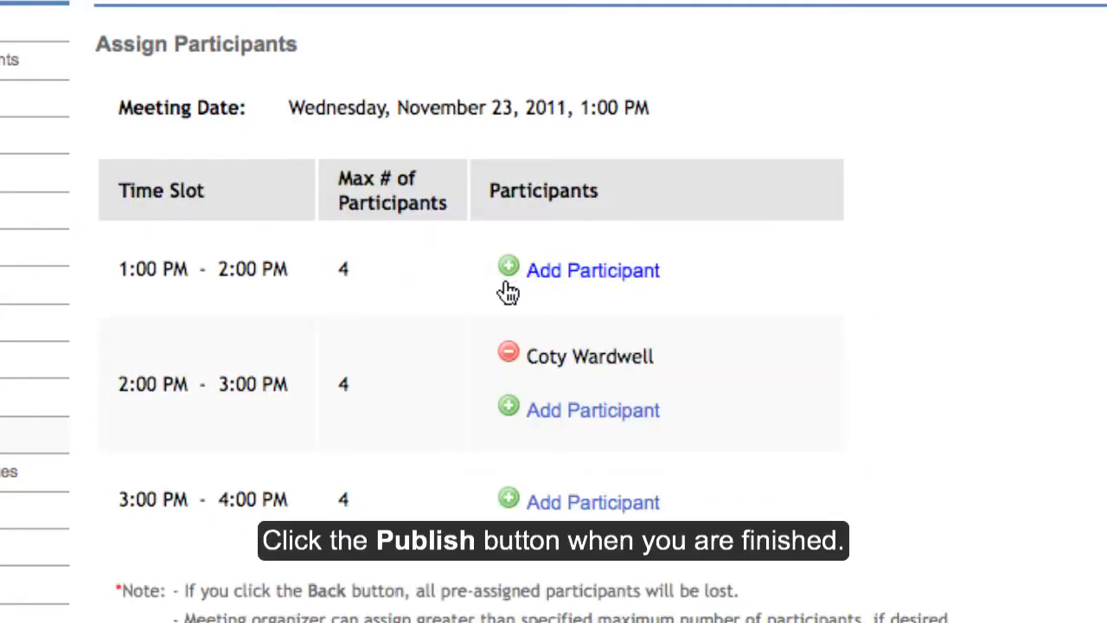
{"action": "left_click", "coordinate": [592, 270]}
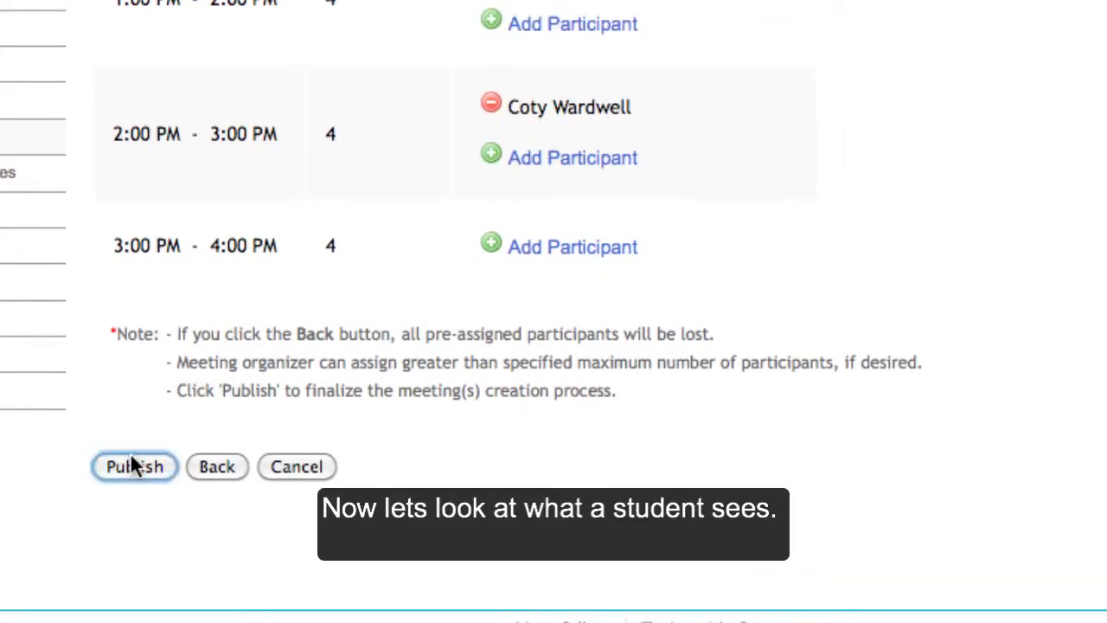
{"action": "left_click", "coordinate": [135, 467]}
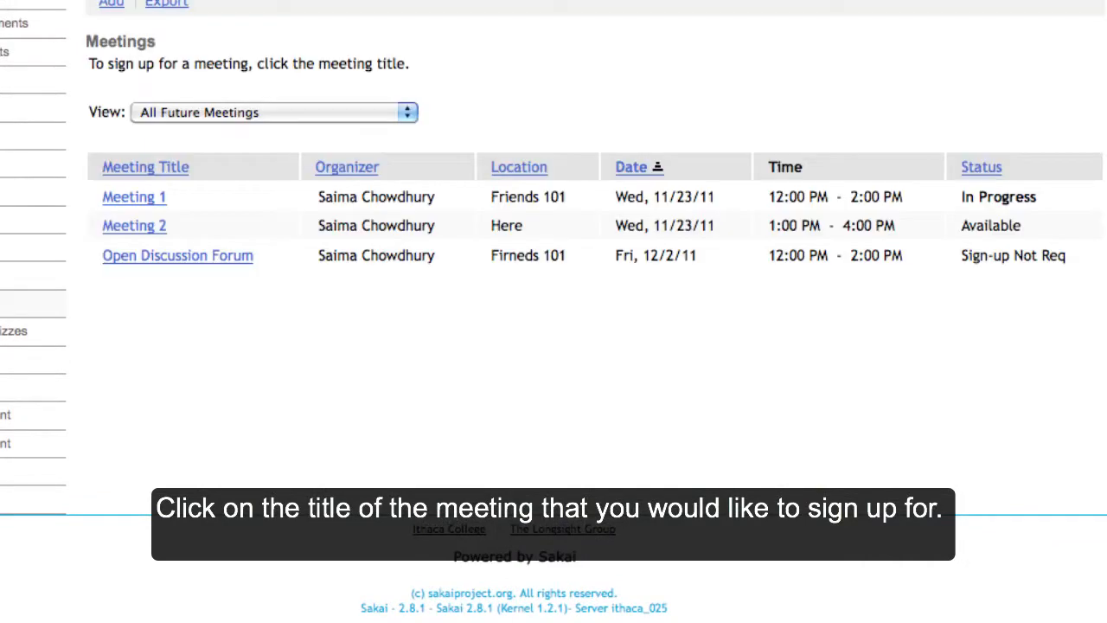
Step: Sign up for Meeting 2's 3–4 PM slot so its status reads Signed up
{"action": "left_click", "coordinate": [134, 225]}
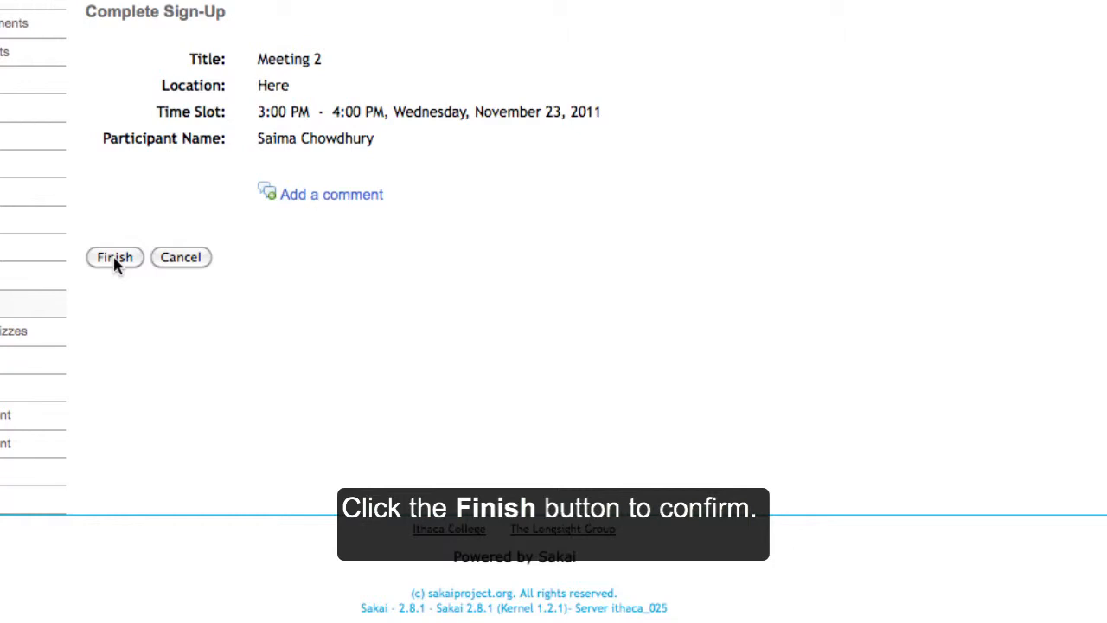
{"action": "left_click", "coordinate": [114, 256]}
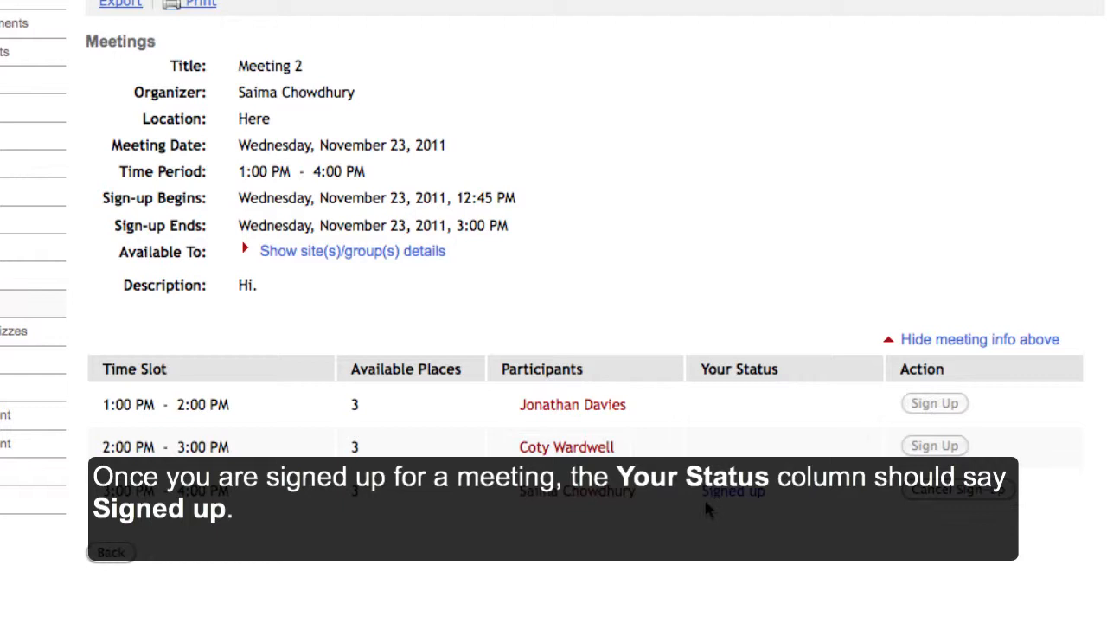
{"action": "mouse_move", "coordinate": [914, 334]}
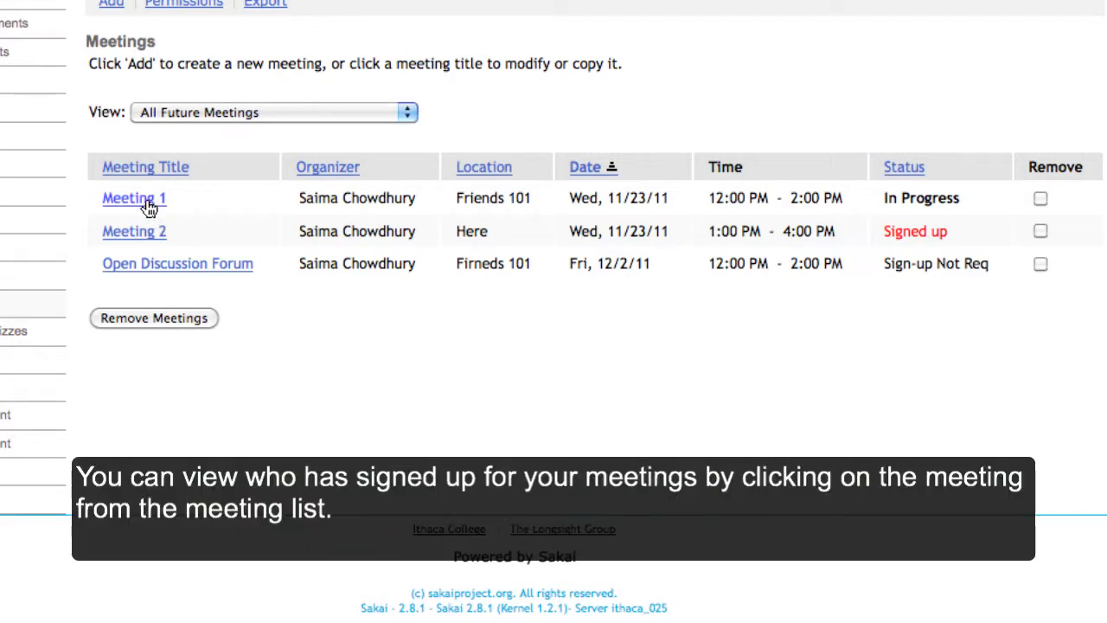
Step: Add a second participant to Meeting 2's 1–2 PM slot, hitting the duplicate alert
{"action": "left_click", "coordinate": [135, 198]}
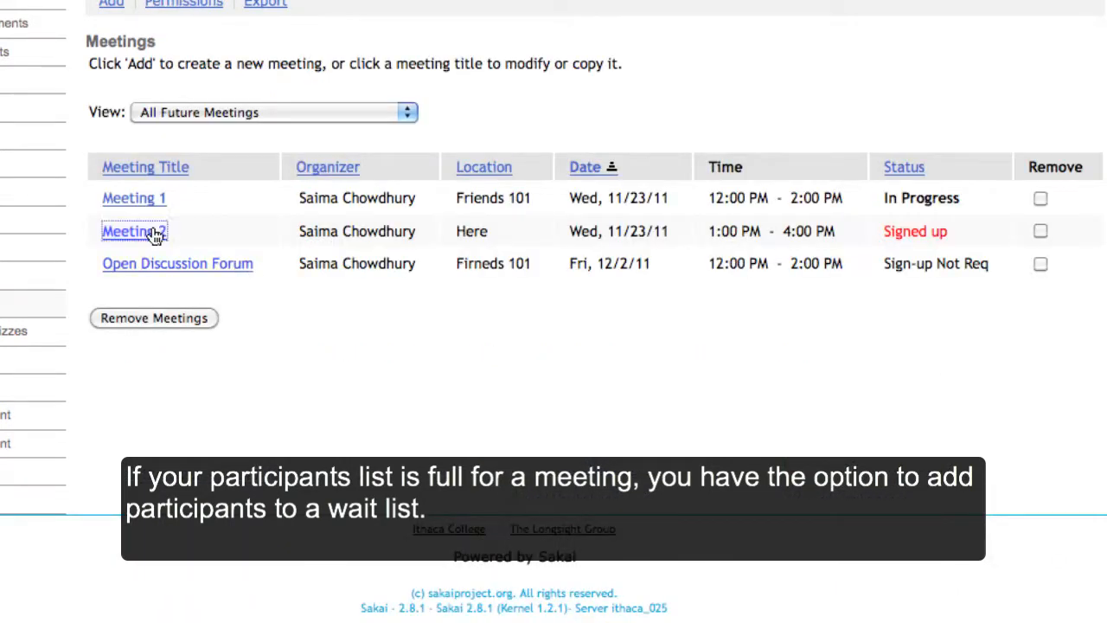
{"action": "left_click", "coordinate": [134, 232]}
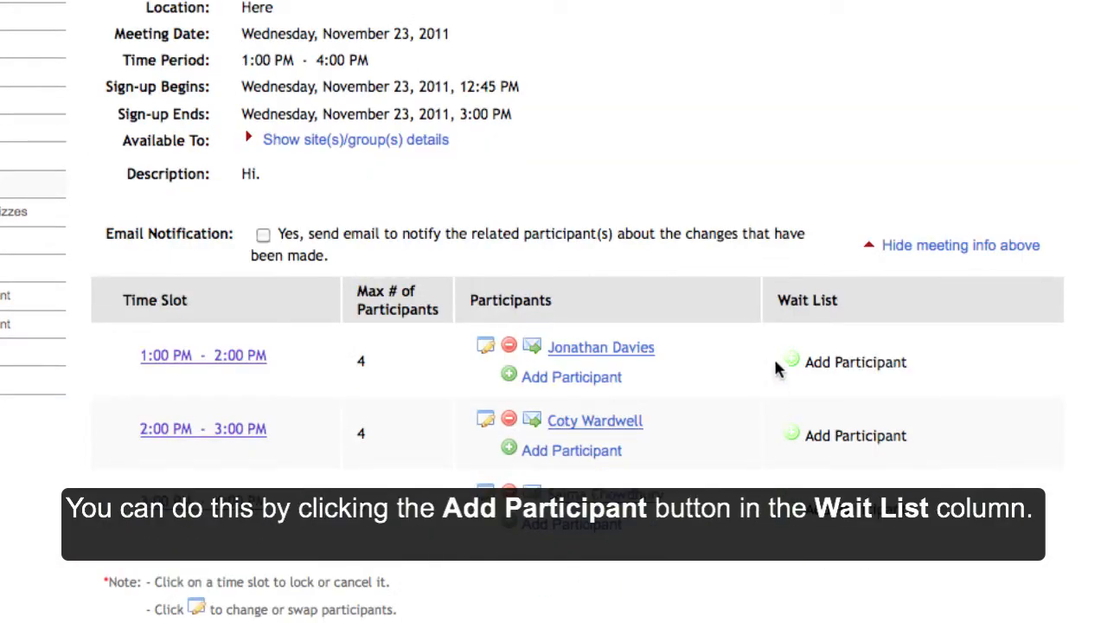
{"action": "mouse_move", "coordinate": [706, 366]}
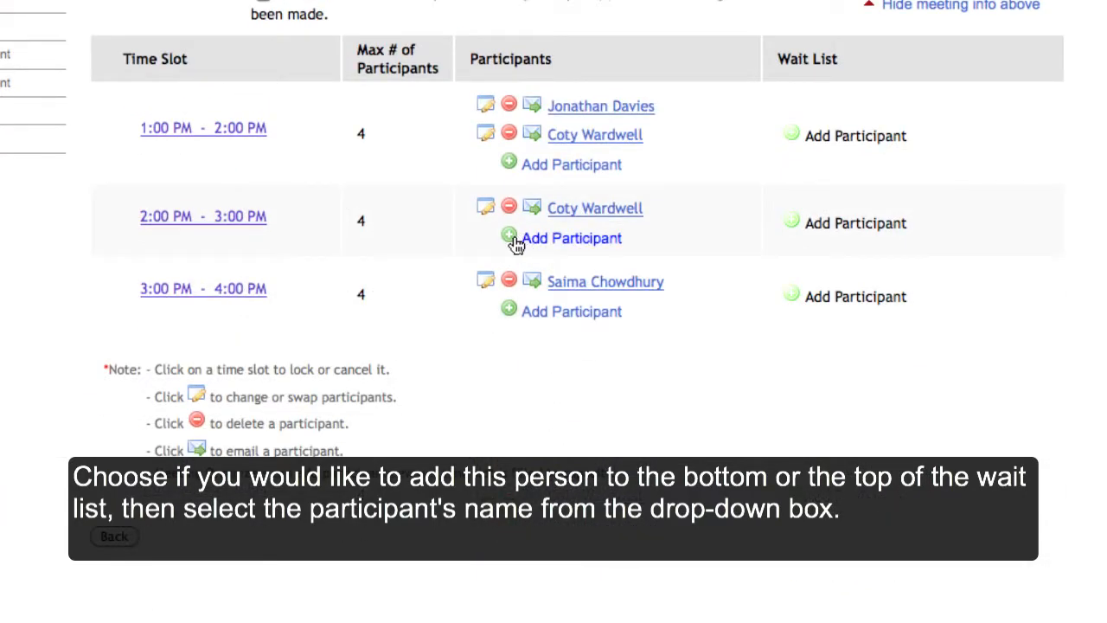
{"action": "mouse_move", "coordinate": [522, 177]}
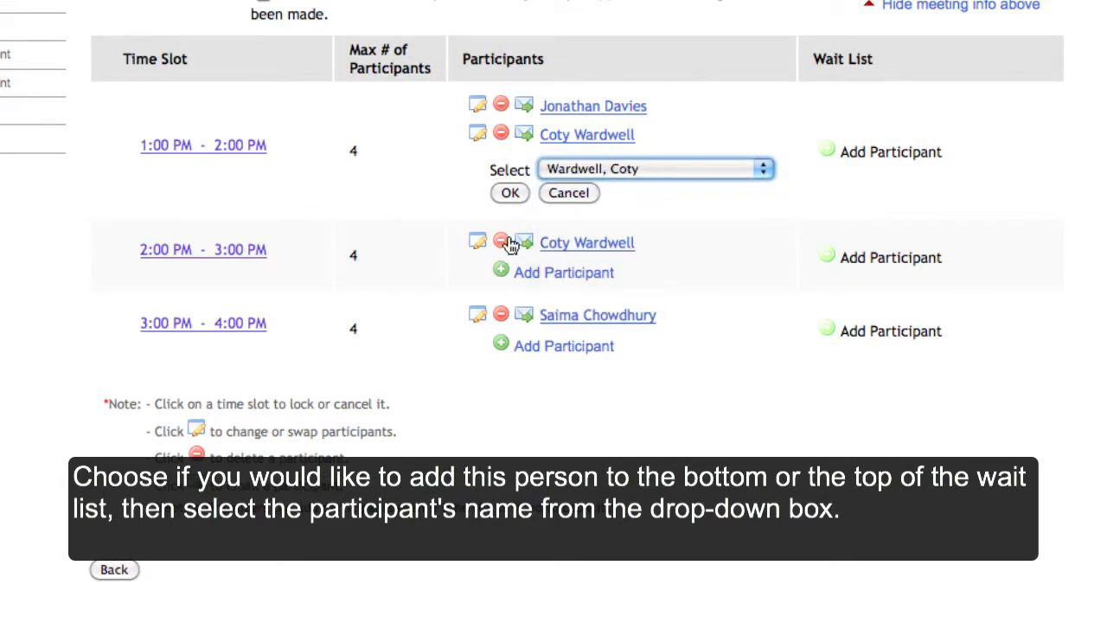
{"action": "left_click", "coordinate": [509, 193]}
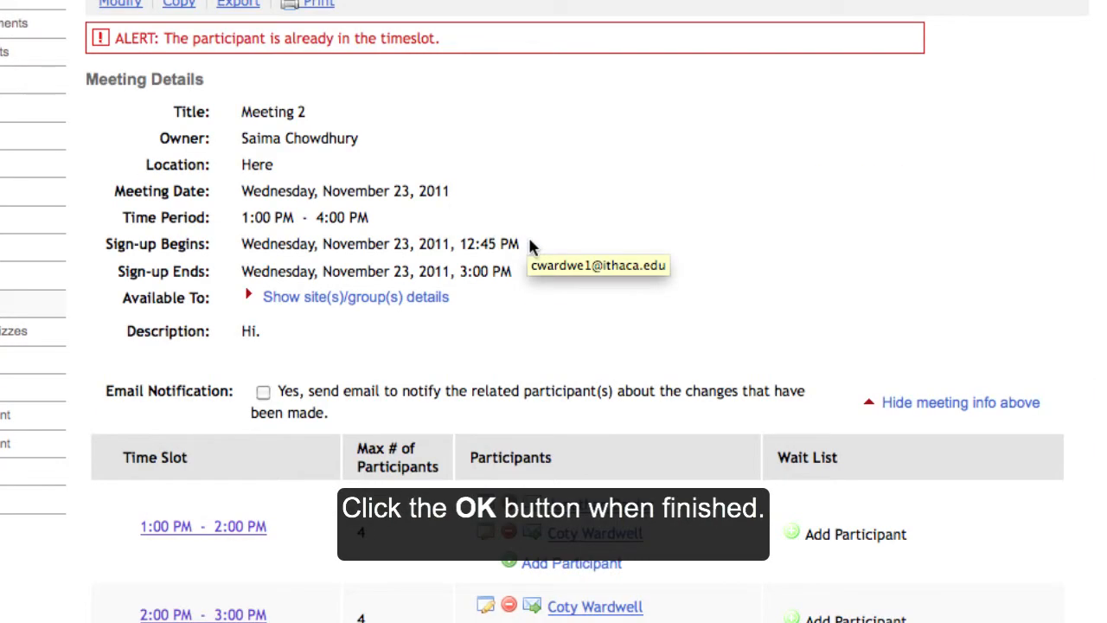
{"action": "scroll", "scroll_direction": "down", "scroll_amount": 3}
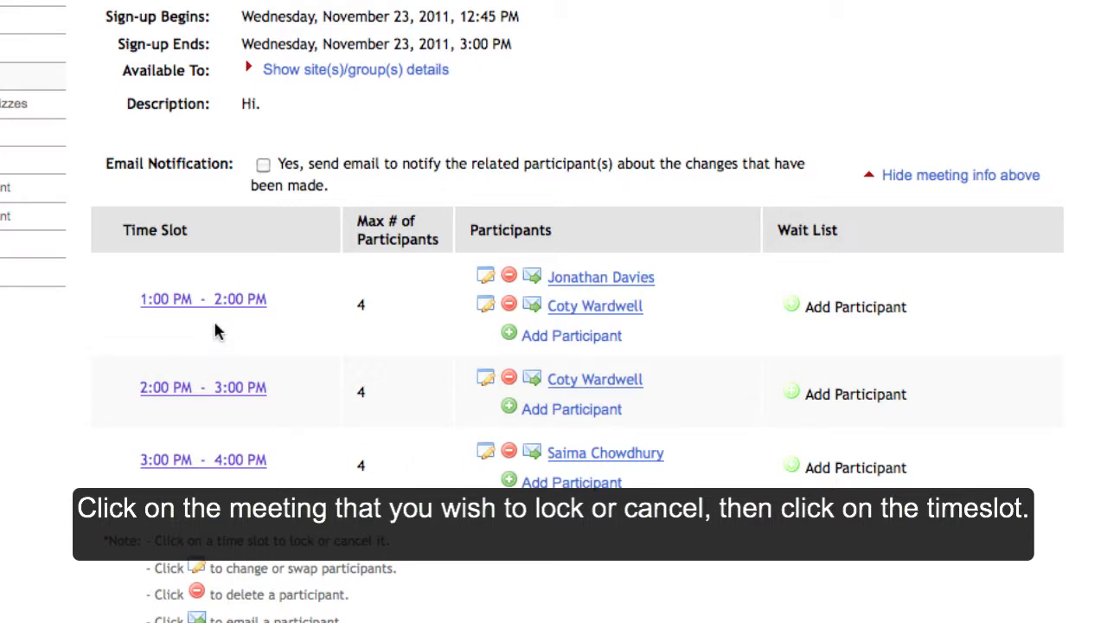
Step: Lock the 1–2 PM slot, cancel the 2–3 PM slot and return to the meetings list
{"action": "left_click", "coordinate": [204, 299]}
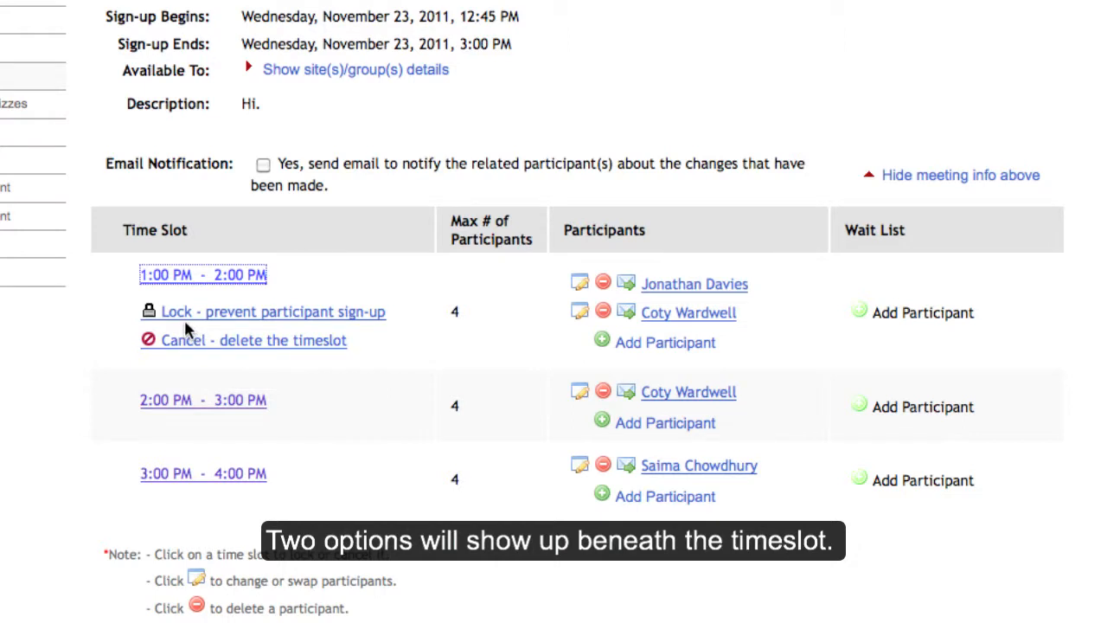
{"action": "mouse_move", "coordinate": [189, 320]}
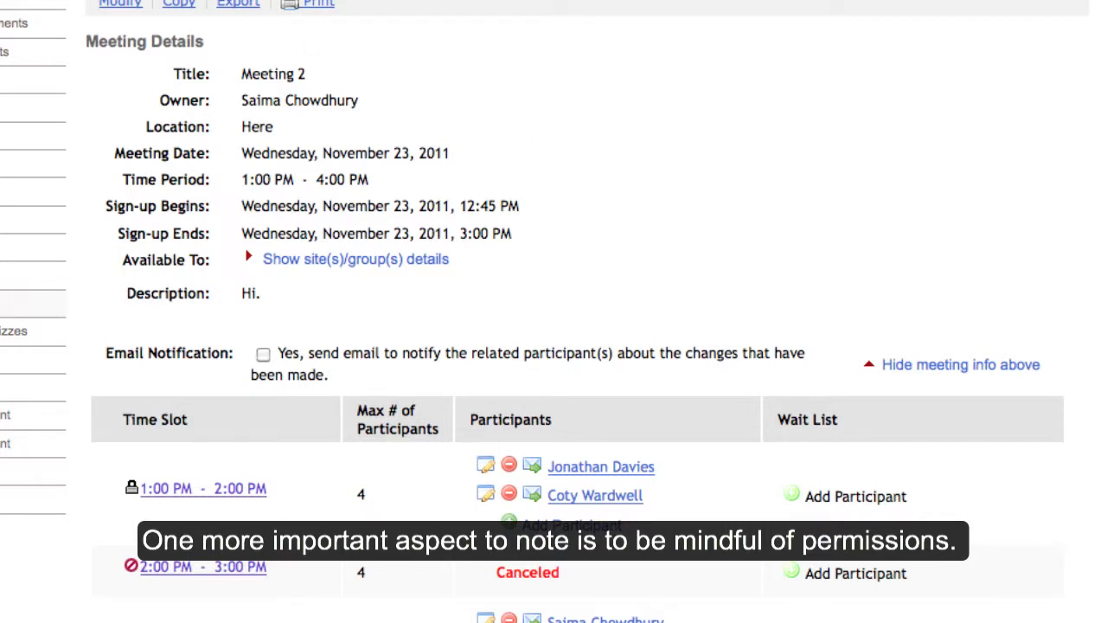
{"action": "left_click", "coordinate": [183, 4]}
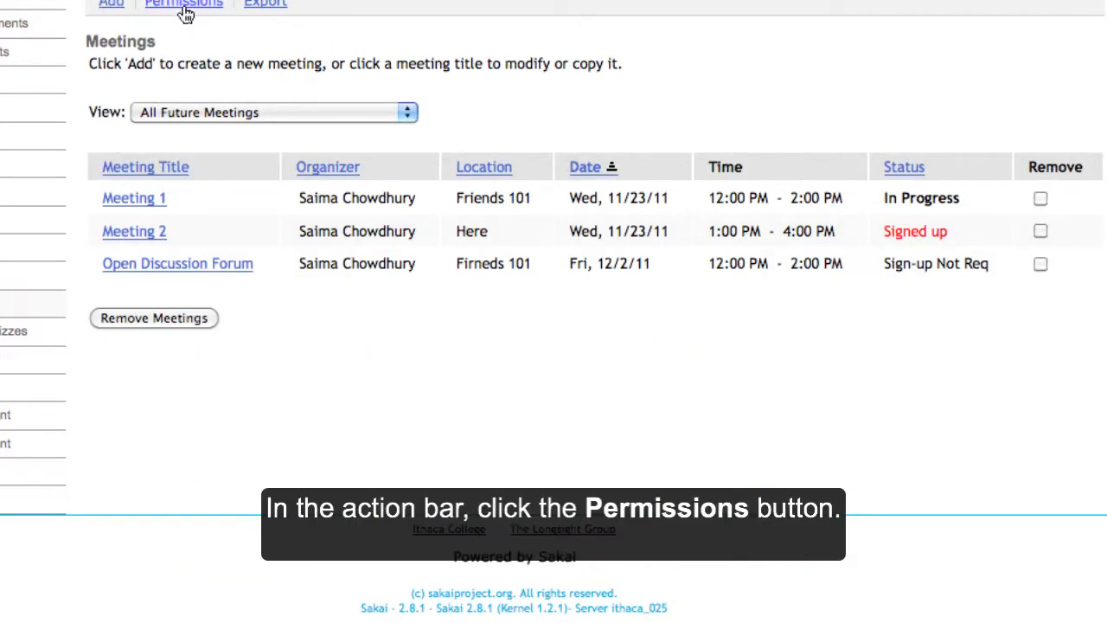
Step: Grant the access role site-level view and attend sign-up permissions and save
{"action": "left_click", "coordinate": [183, 4]}
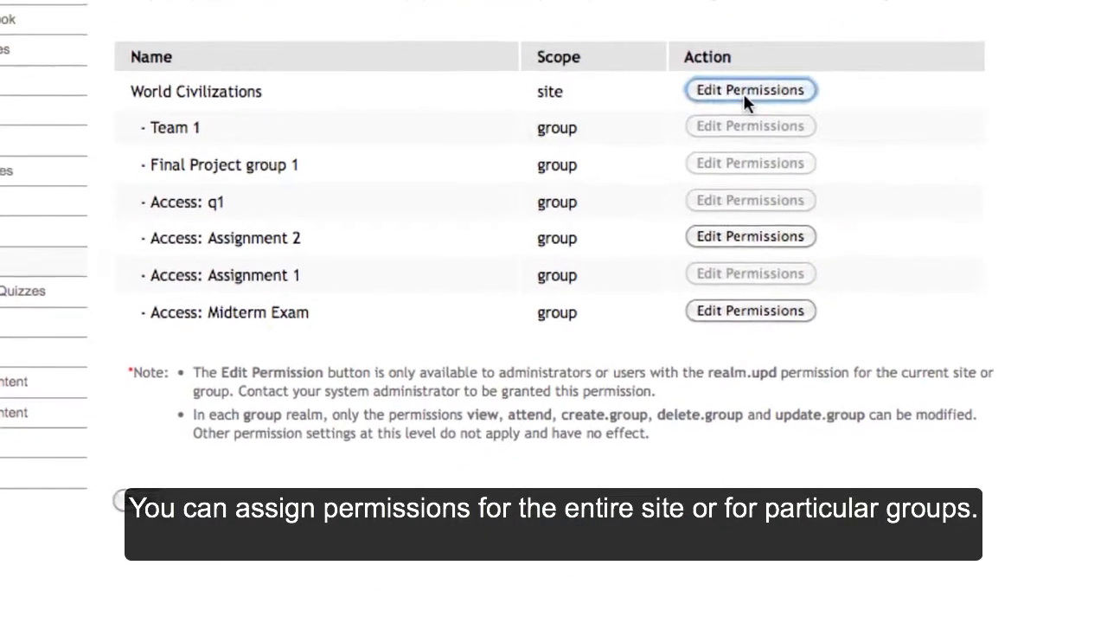
{"action": "left_click", "coordinate": [751, 90]}
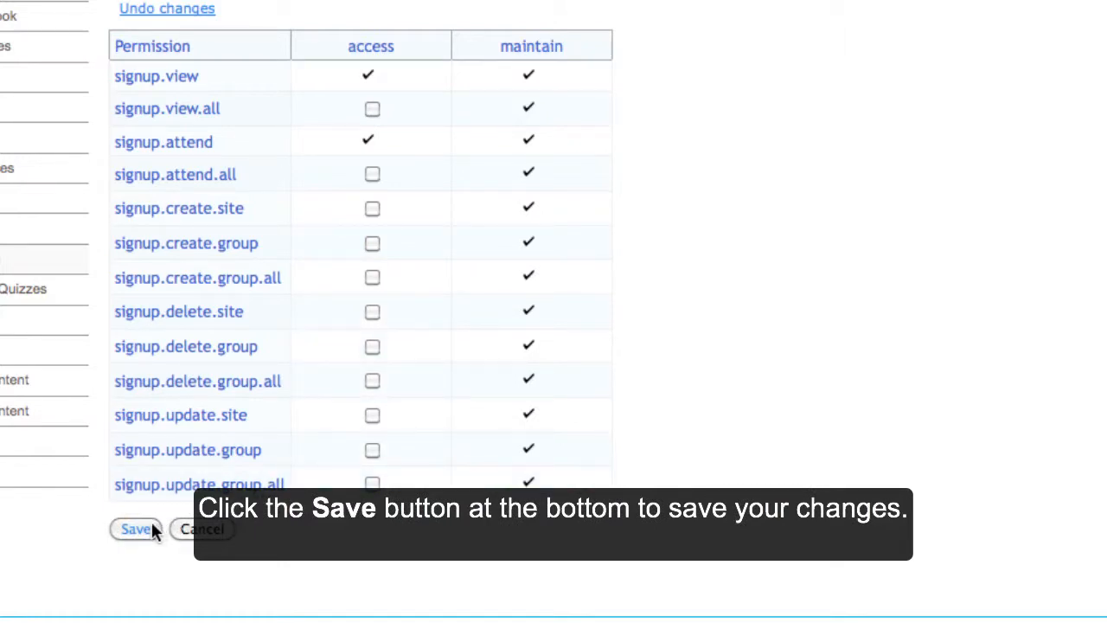
{"action": "left_click", "coordinate": [135, 530]}
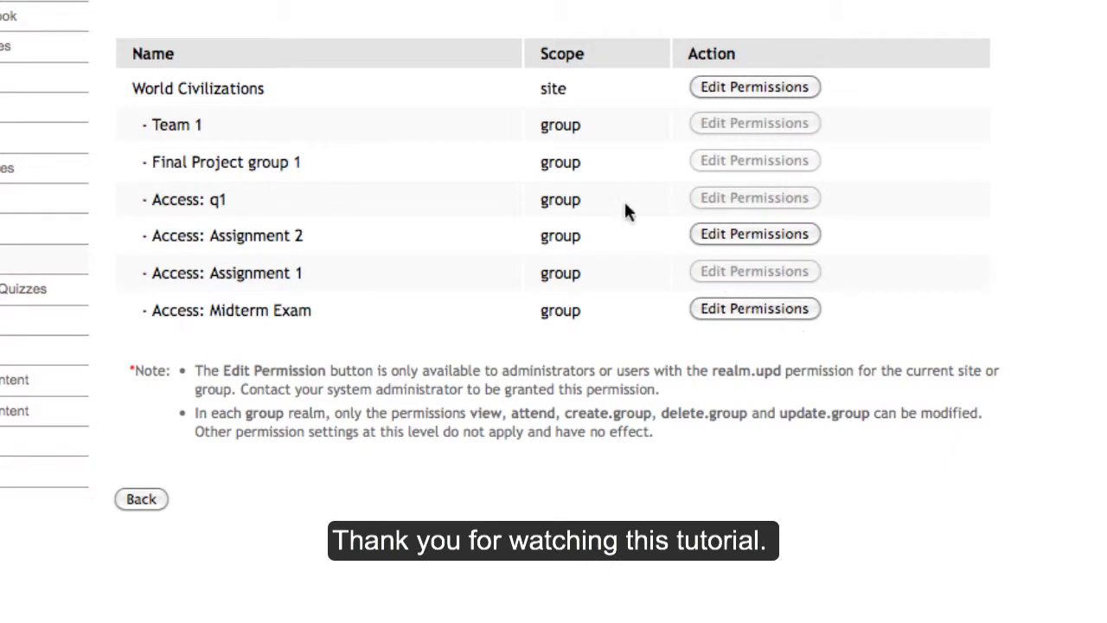
{"action": "mouse_move", "coordinate": [505, 159]}
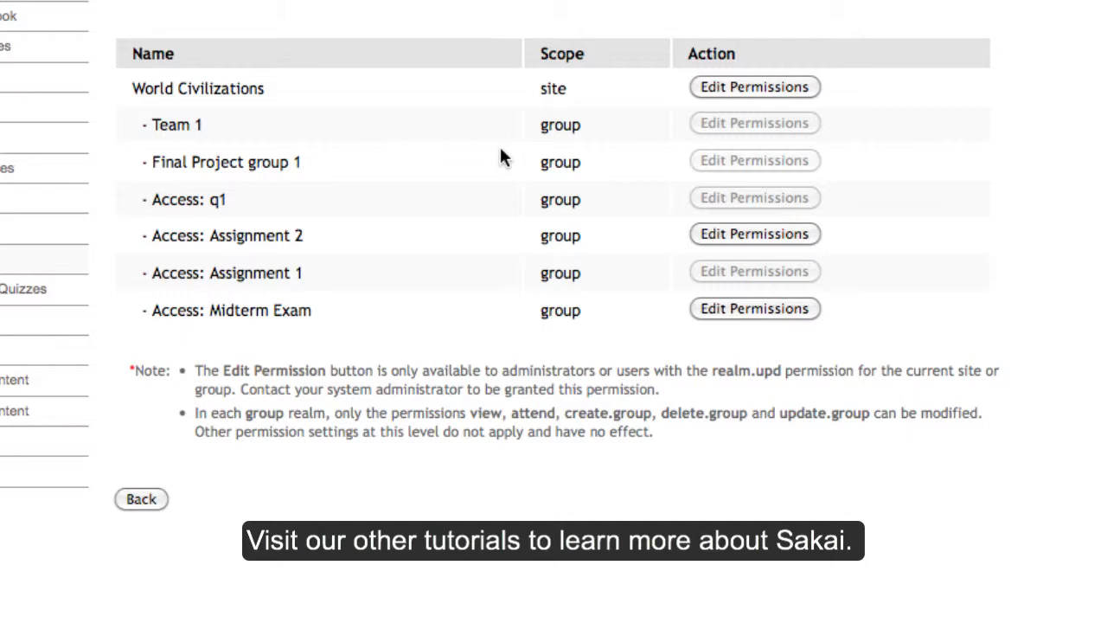
{"action": "mouse_move", "coordinate": [481, 141]}
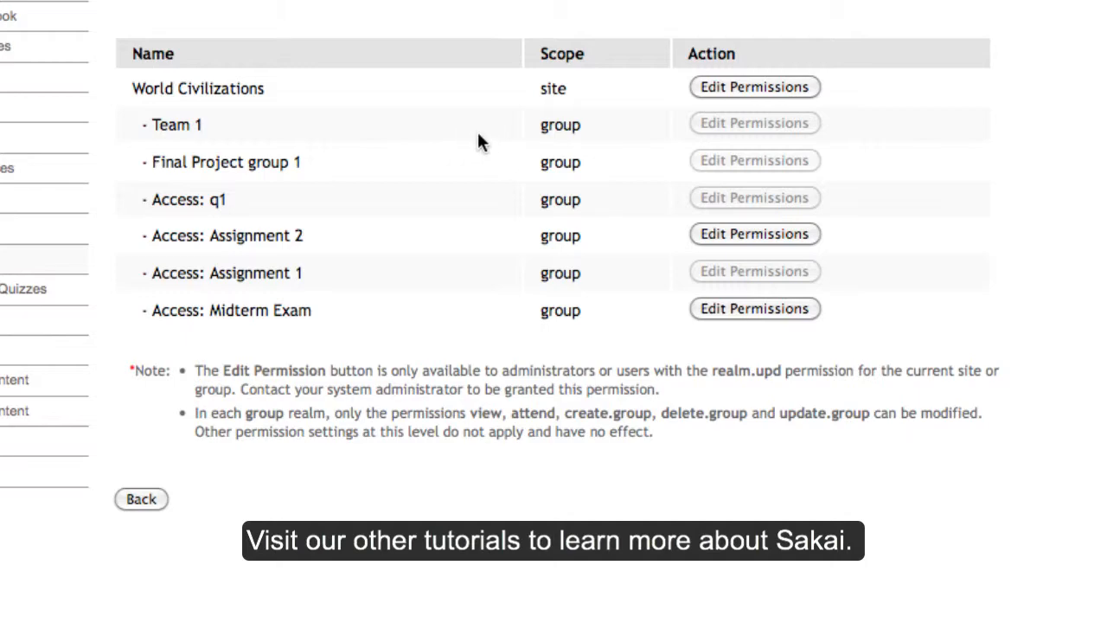